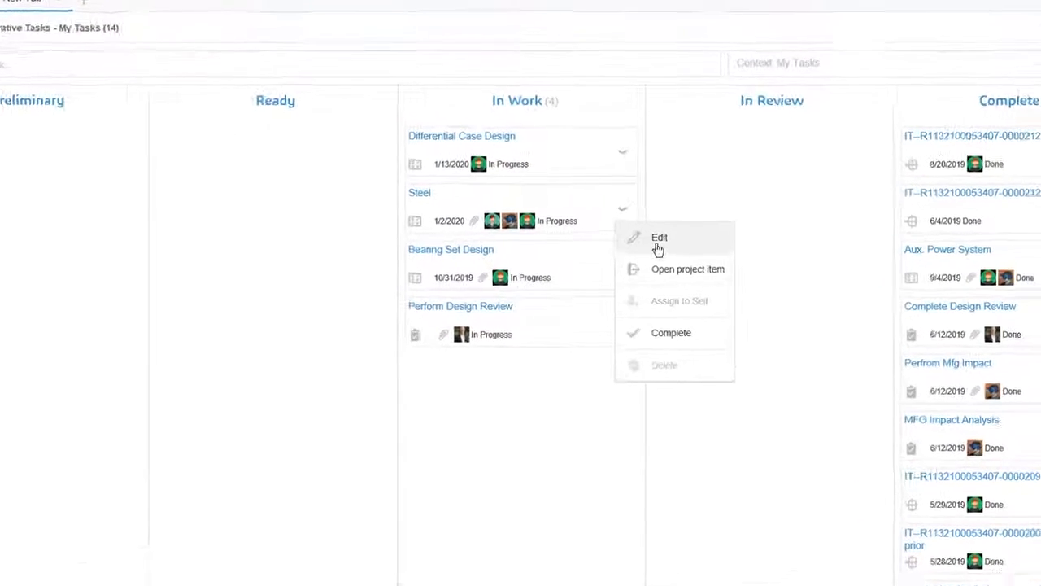
pyautogui.click(659, 237)
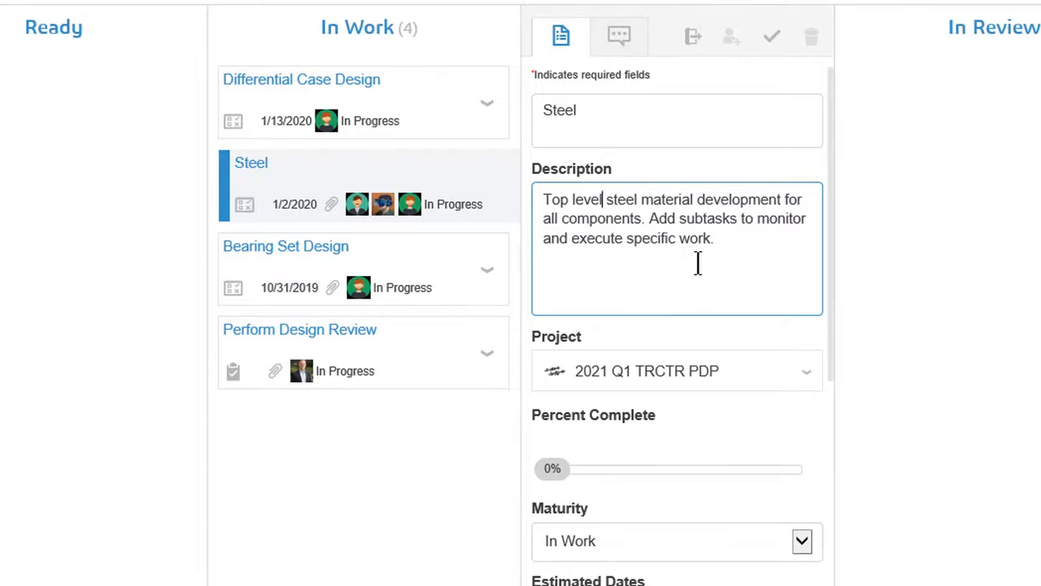
pyautogui.moveTo(691, 199)
pyautogui.write('@rya')
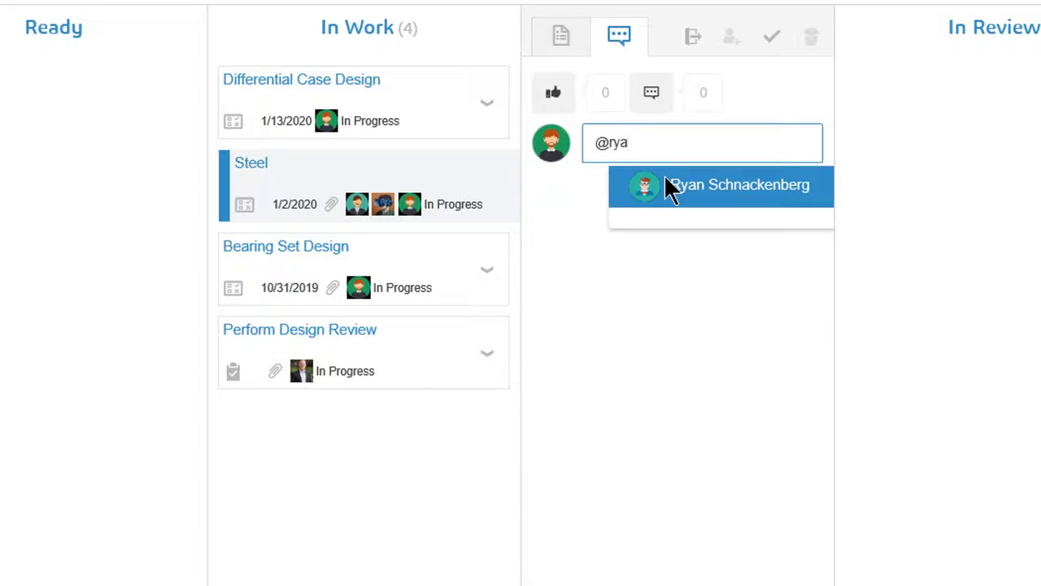
pyautogui.click(740, 186)
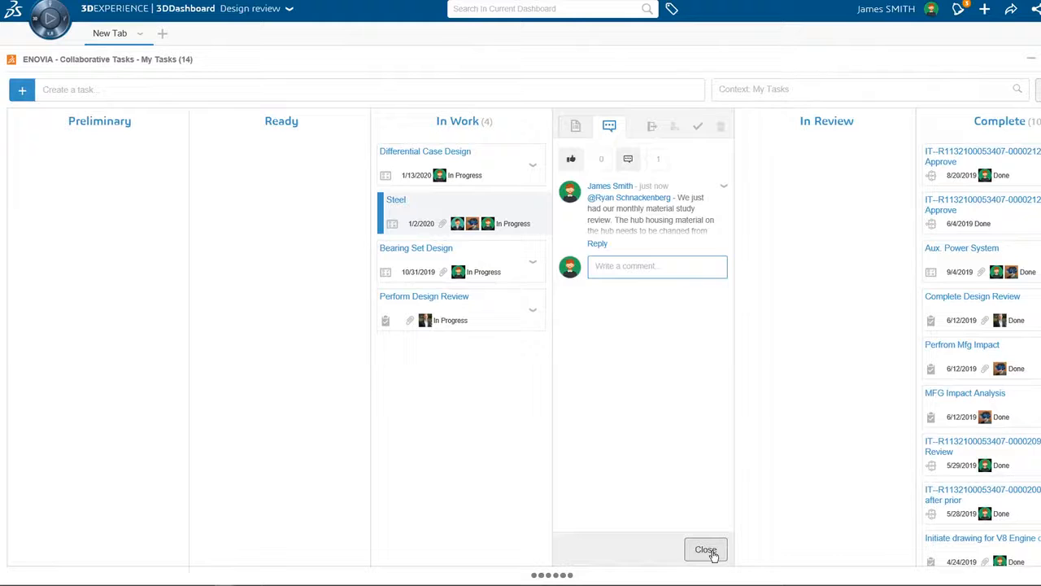
# Reopen the Steel task as the mentioned teammate and read the hub material 4340 comment.
pyautogui.click(707, 549)
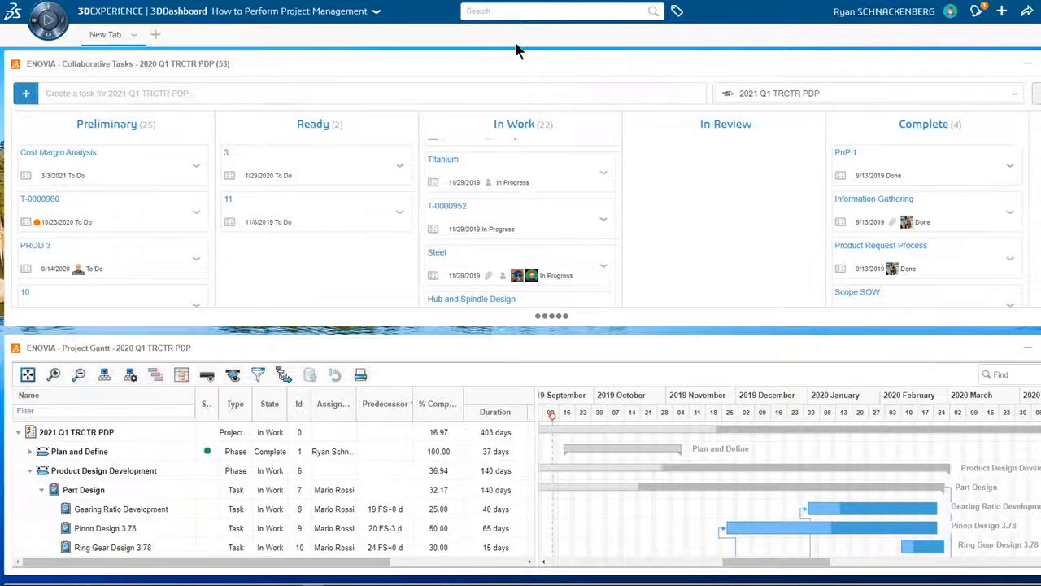
pyautogui.moveTo(1016, 98)
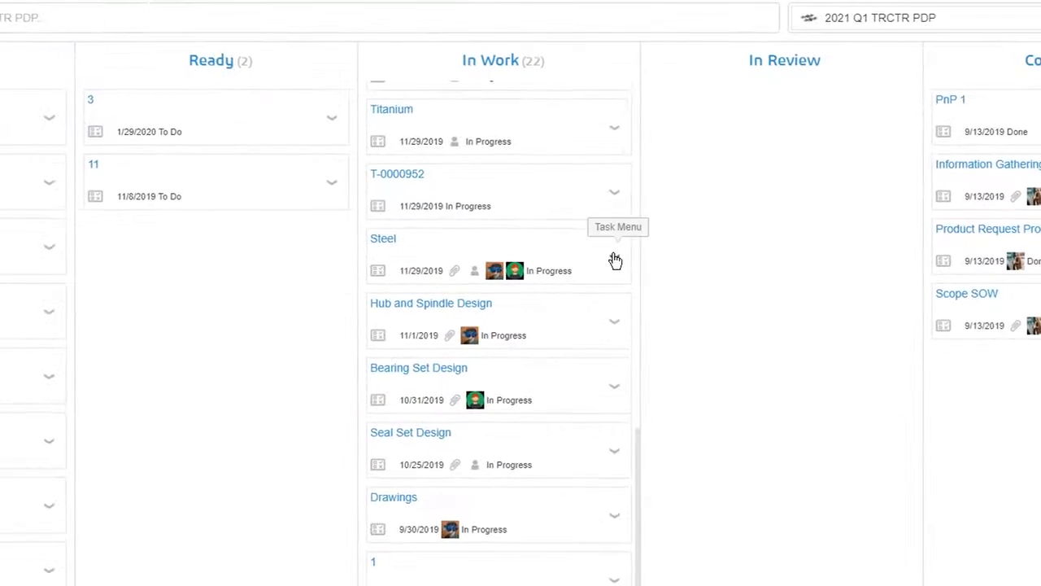
pyautogui.click(383, 238)
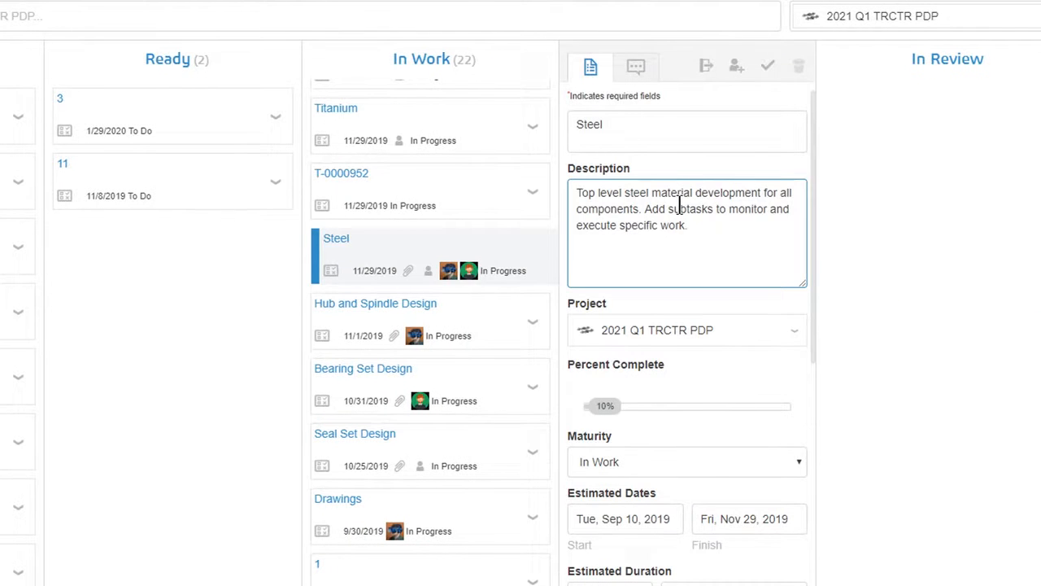
pyautogui.scroll(-3)
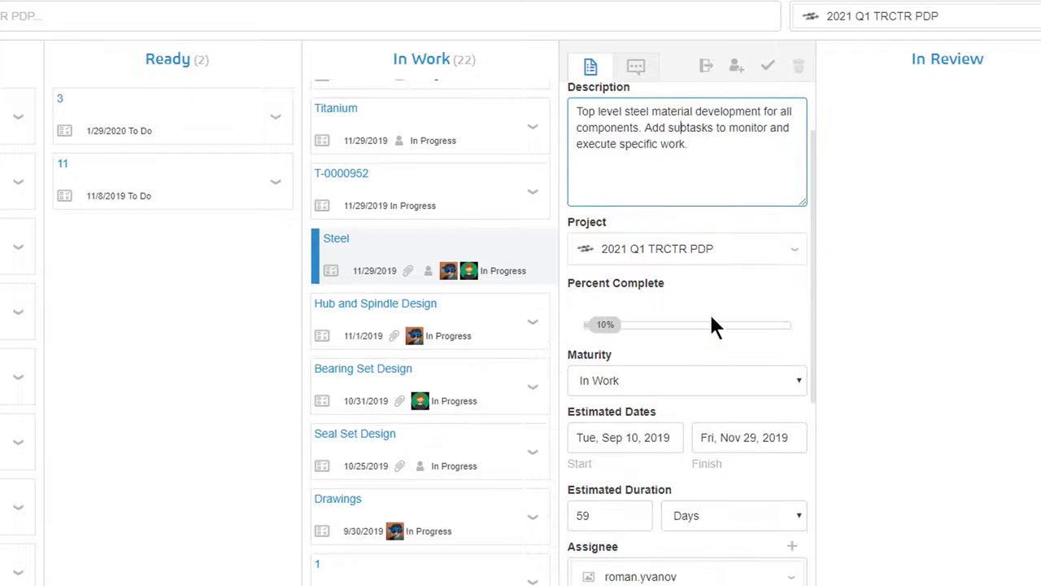
pyautogui.scroll(-3)
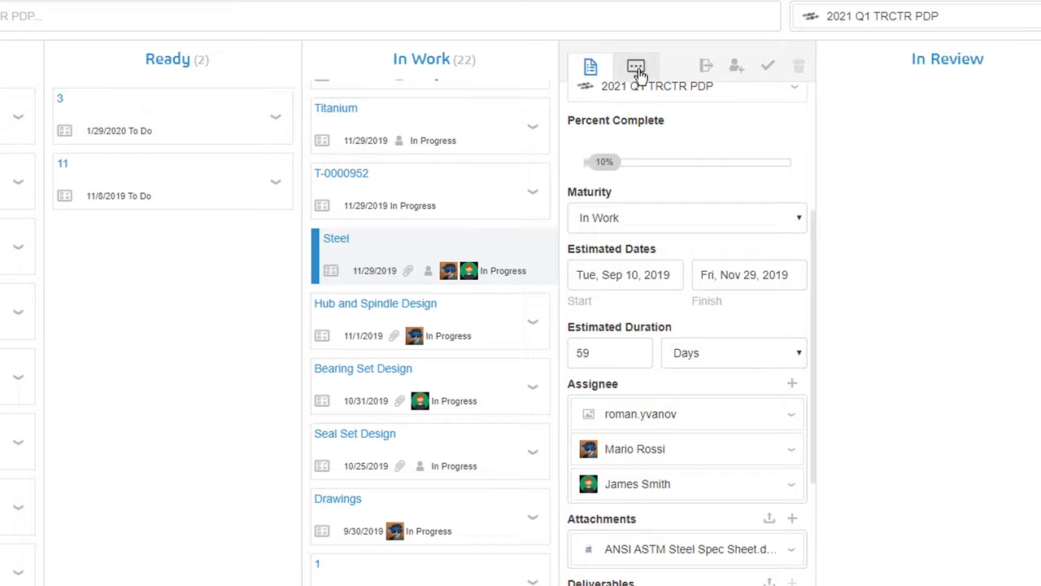
pyautogui.click(636, 66)
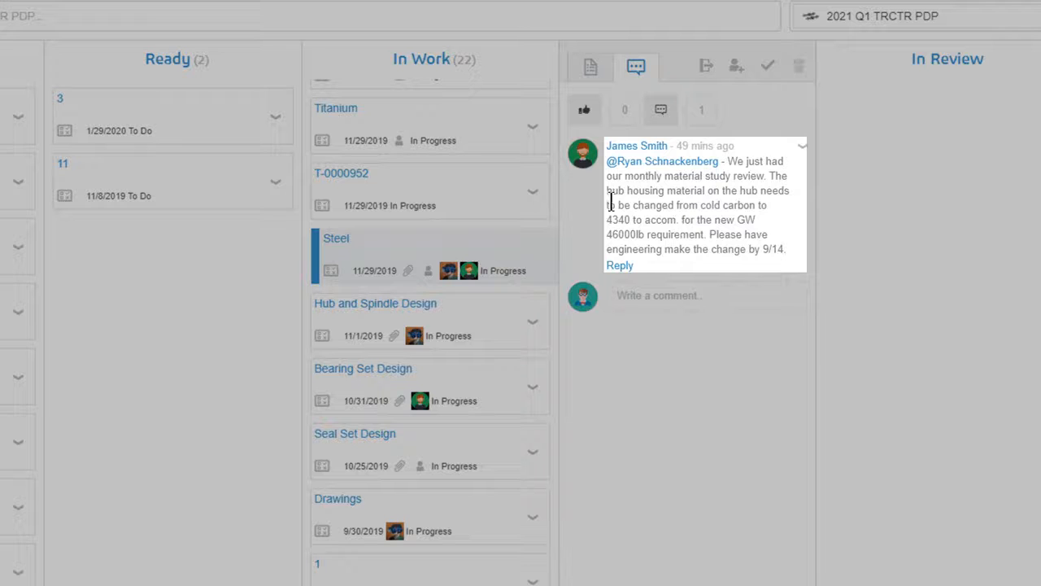
pyautogui.moveTo(765, 205)
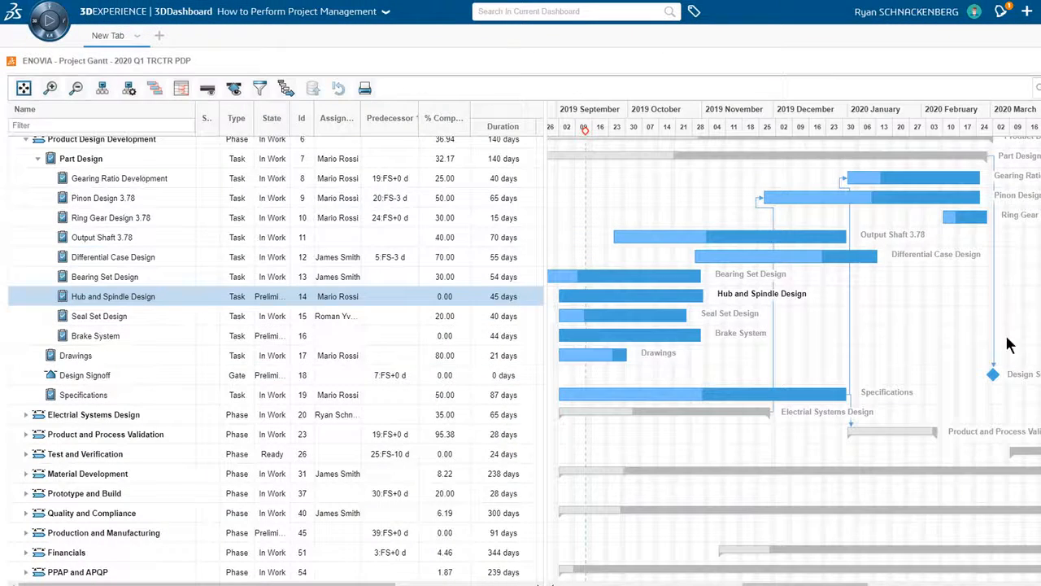
pyautogui.moveTo(161, 301)
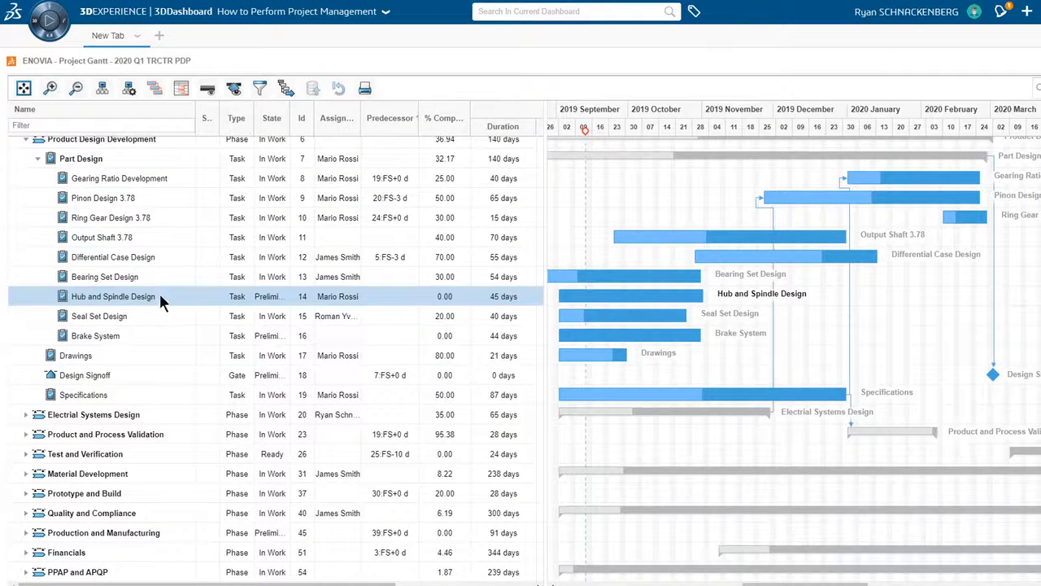
# Create subtask 'Hub Material Change 4430' under Hub and Spindle Design in the Gantt.
pyautogui.rightClick(113, 296)
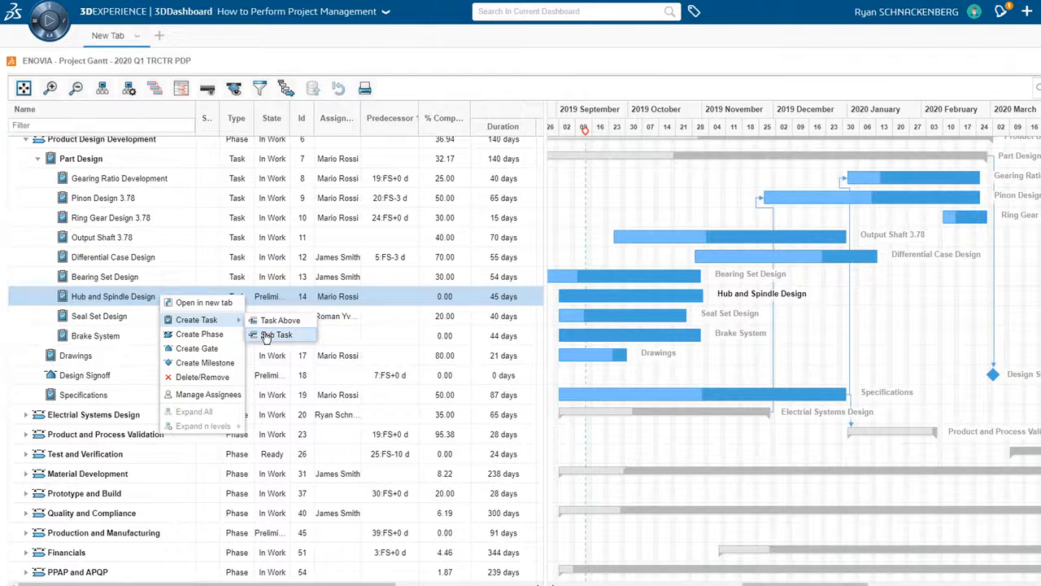
pyautogui.click(278, 334)
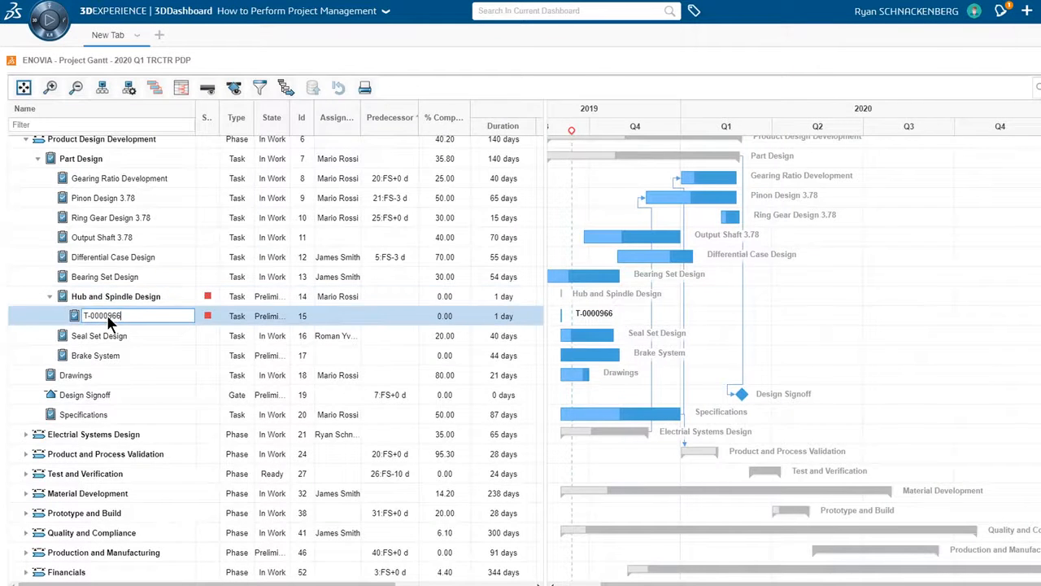
pyautogui.write('Hub Material Change 4430')
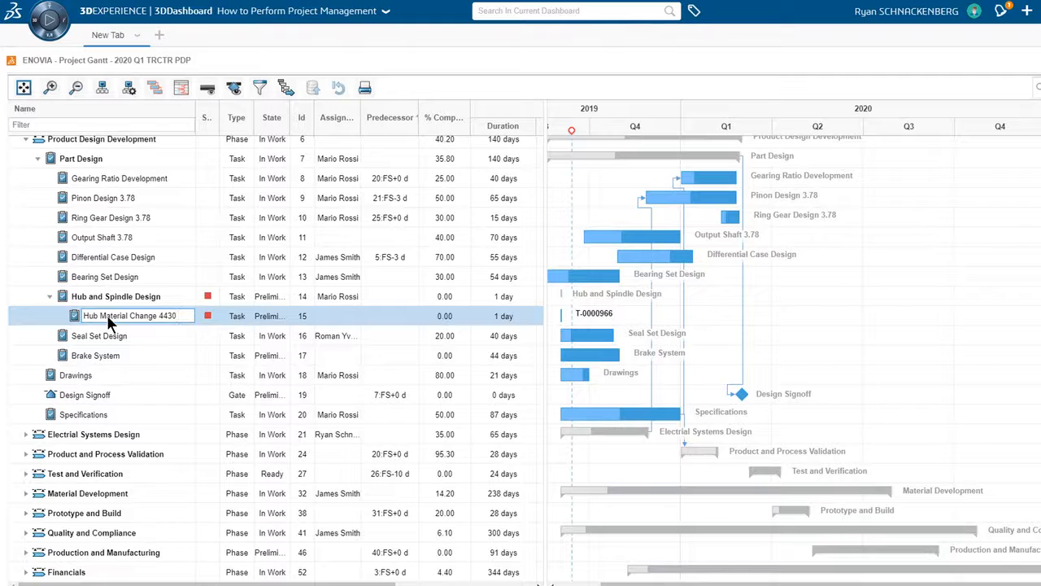
pyautogui.rightClick(130, 316)
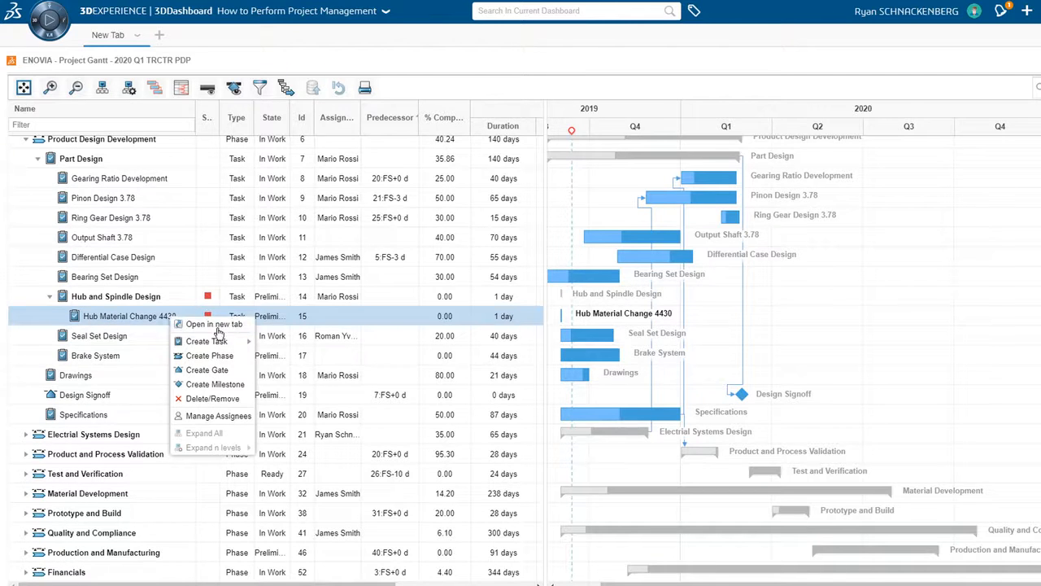
# Open the subtask's page and attach the second hub Physical Product as a deliverable.
pyautogui.click(215, 324)
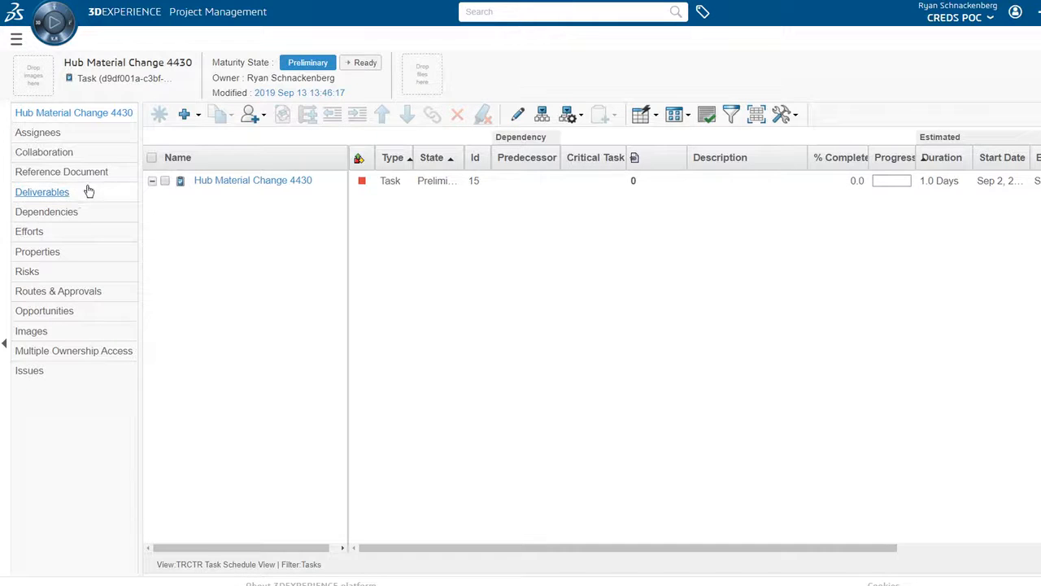
pyautogui.click(42, 191)
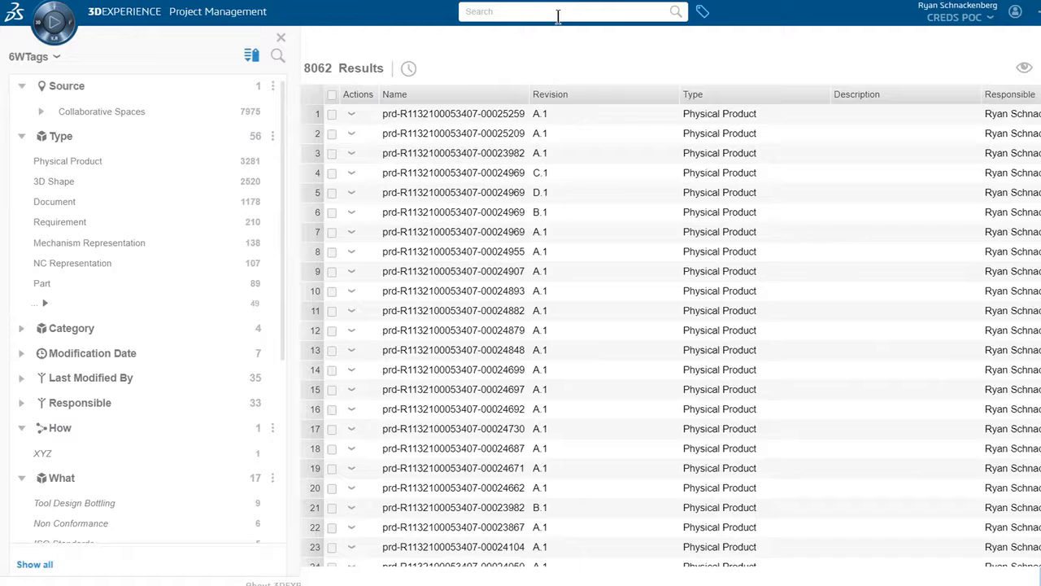
pyautogui.write('hub')
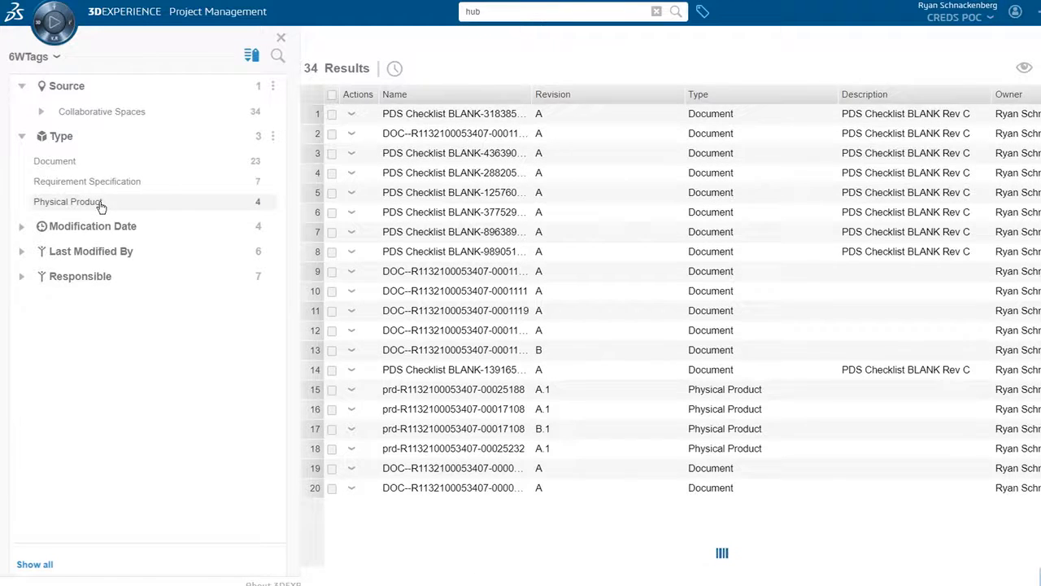
pyautogui.click(67, 202)
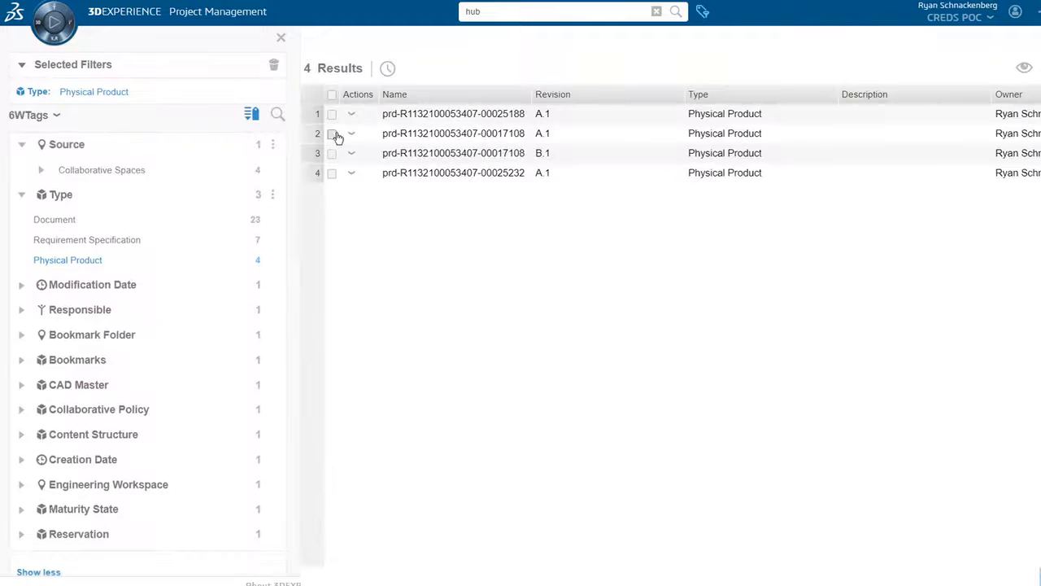
pyautogui.click(332, 113)
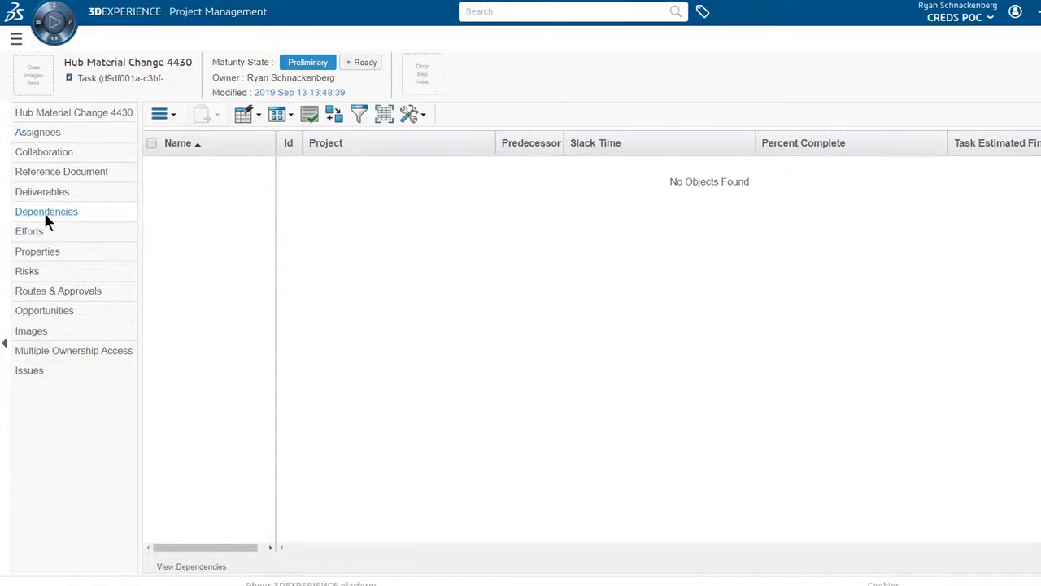
# Add a Start-To-Finish dependency with a 4-day lag on another schedule task.
pyautogui.click(160, 113)
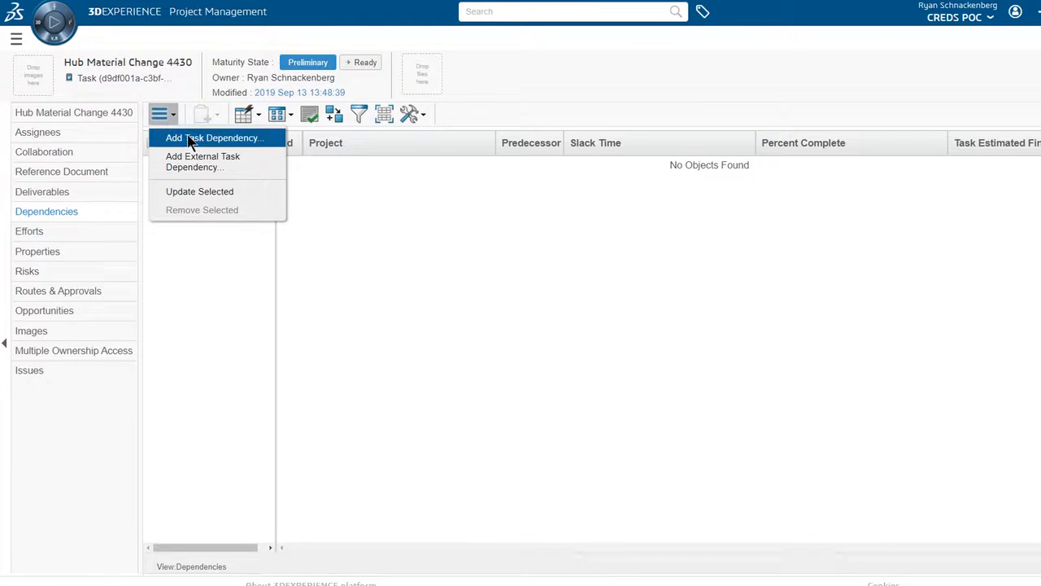
pyautogui.click(213, 137)
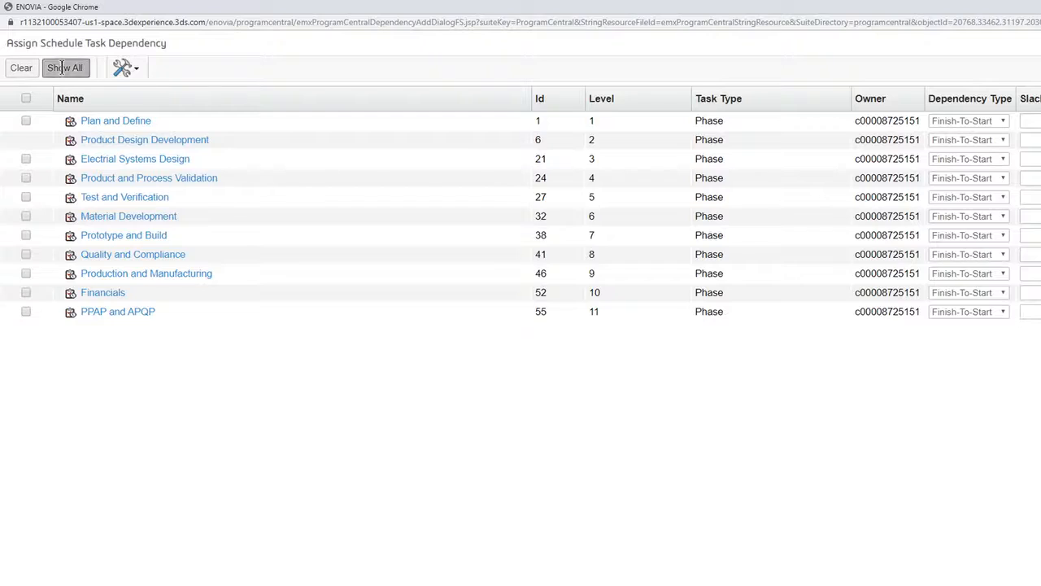
pyautogui.click(64, 68)
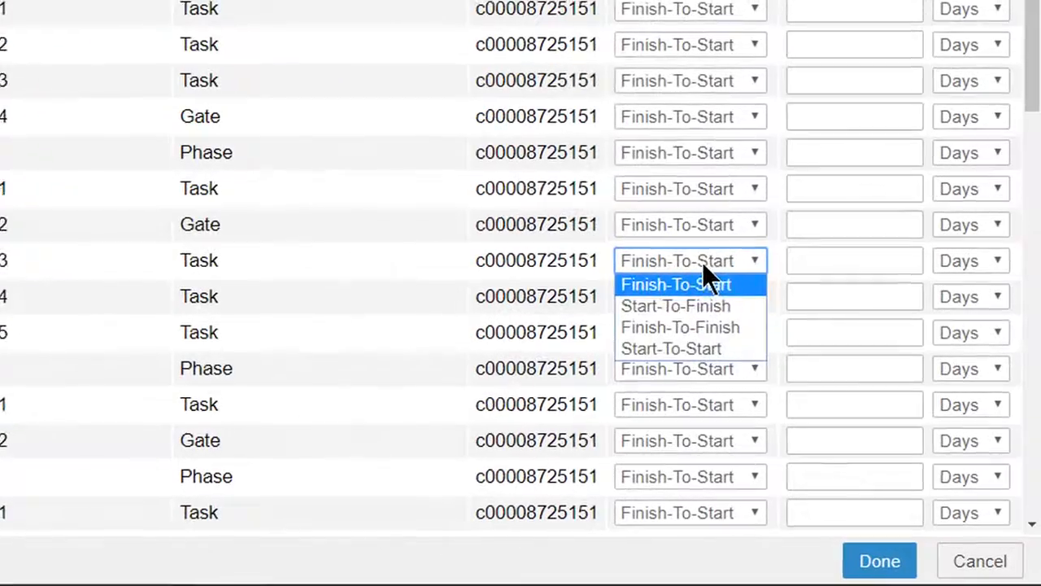
pyautogui.click(676, 306)
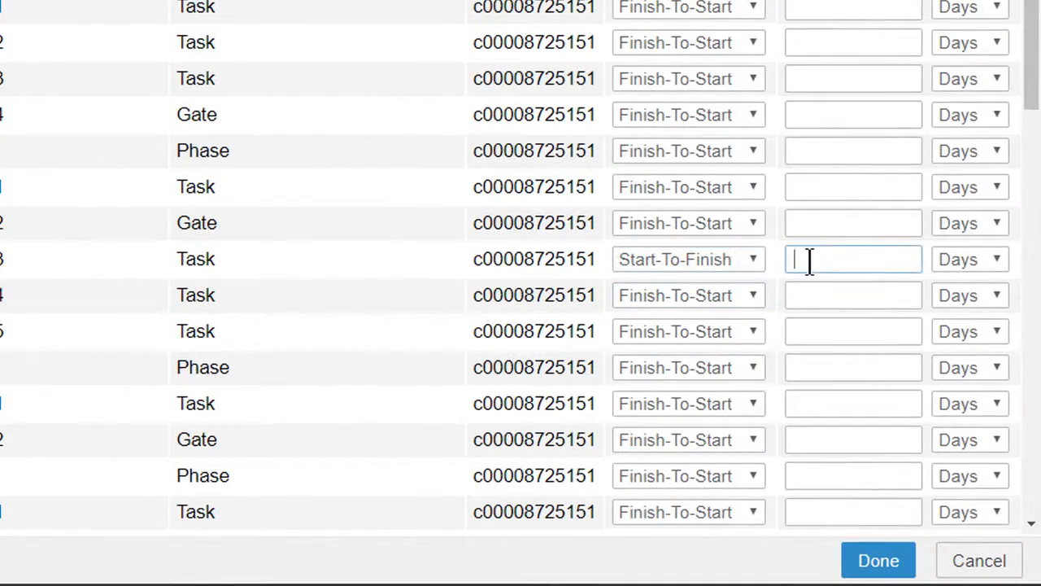
pyautogui.write('4')
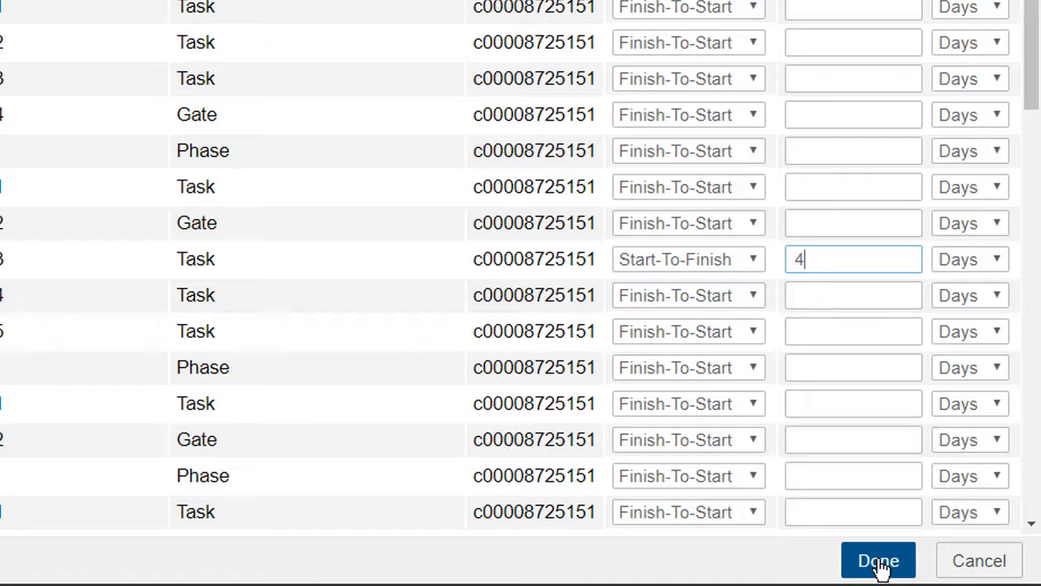
pyautogui.click(878, 560)
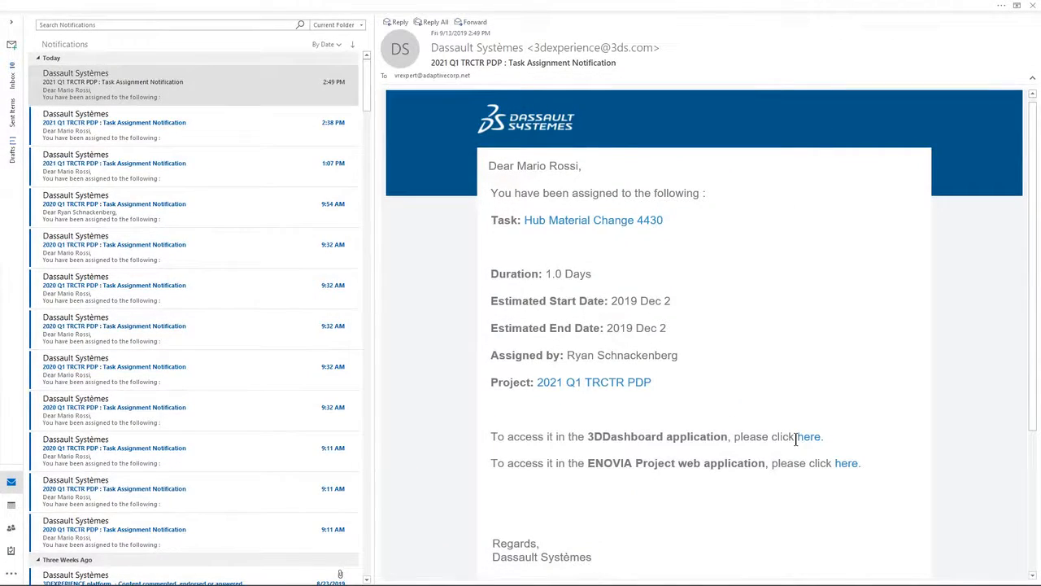
pyautogui.moveTo(809, 441)
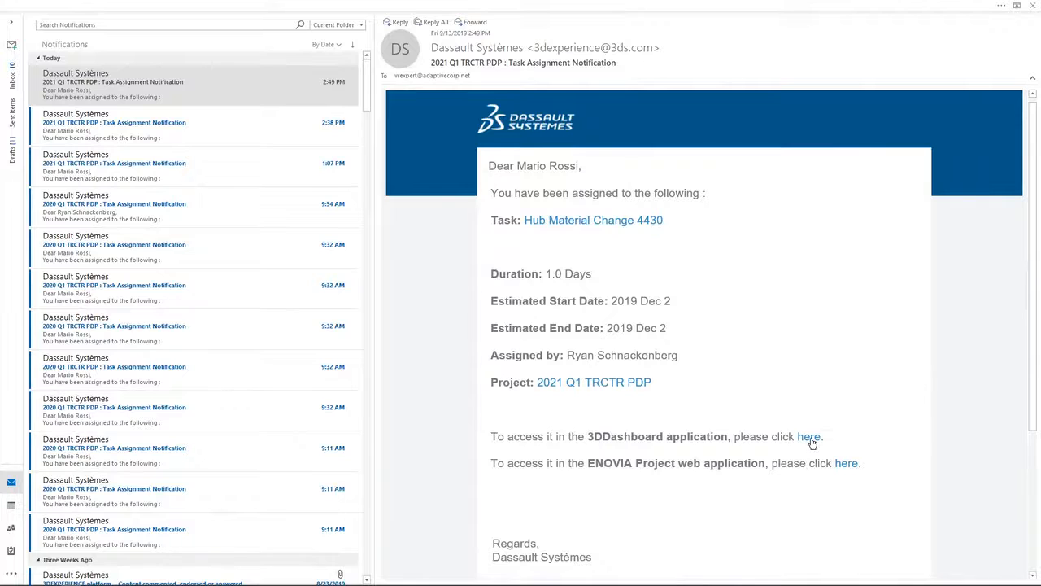
# Bring up the assigned Hub Material Change 4430 task from the e-mail's dashboard link.
pyautogui.click(809, 436)
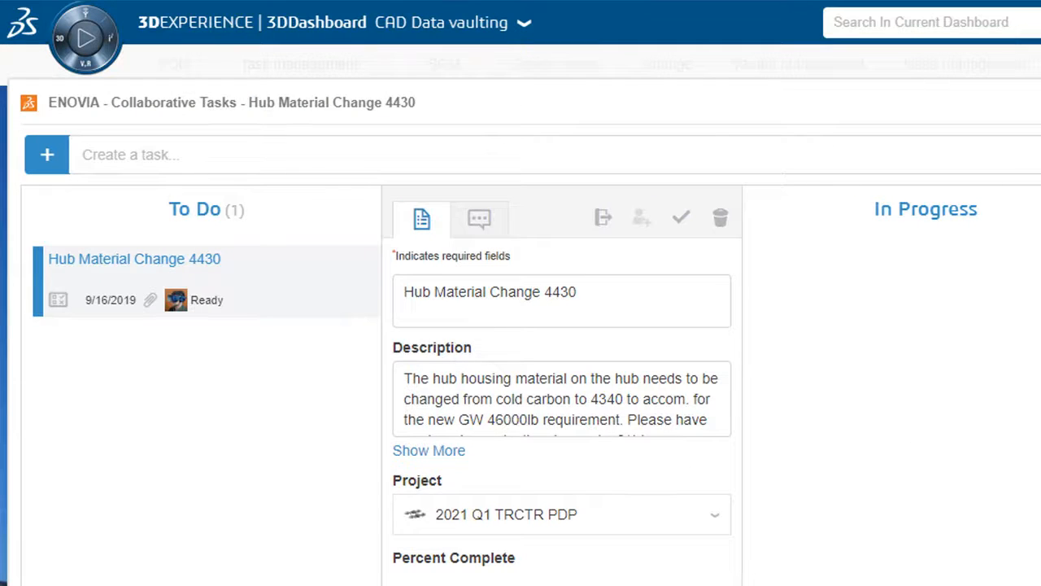
# Expand the task description, highlight the material change, and set progress to 10%.
pyautogui.click(675, 419)
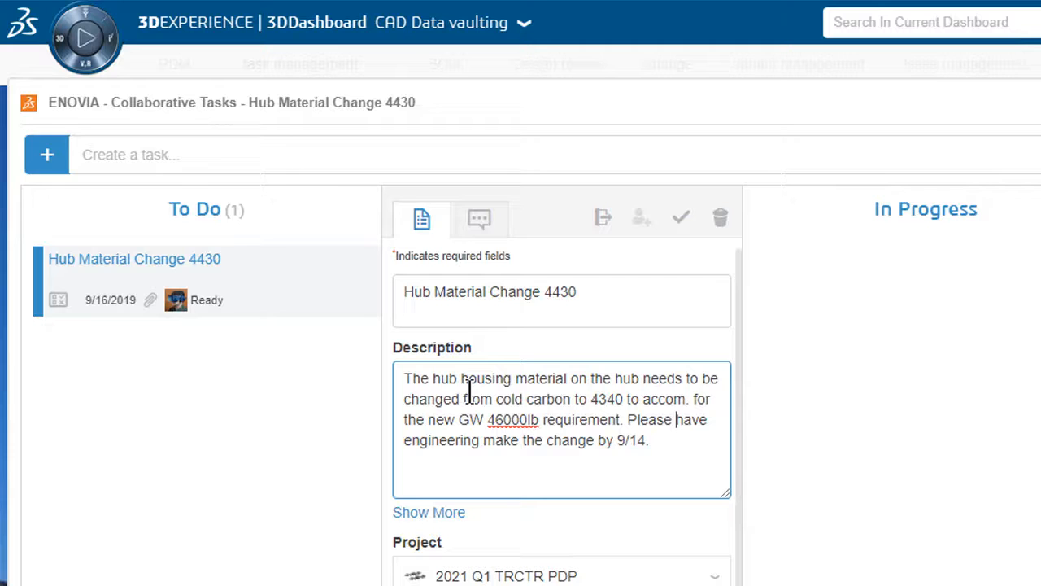
pyautogui.moveTo(466, 398); pyautogui.dragTo(706, 399)
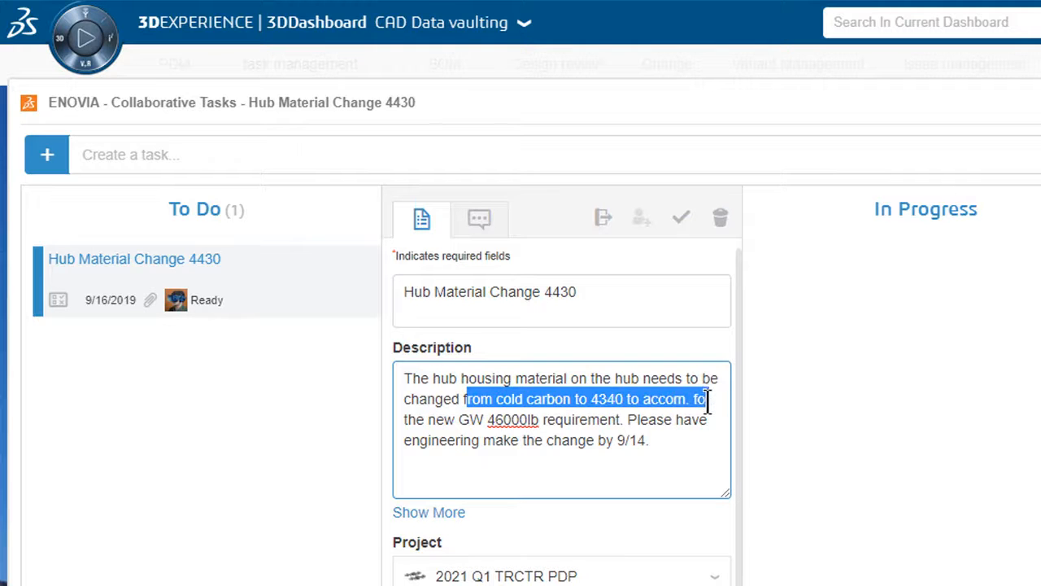
pyautogui.scroll(-3)
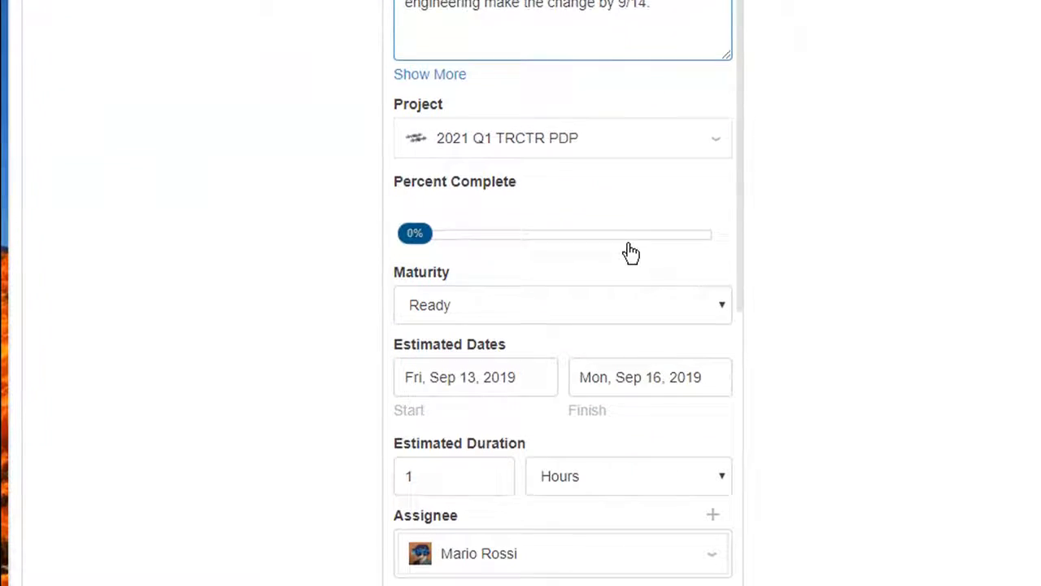
pyautogui.moveTo(415, 233); pyautogui.dragTo(445, 221)
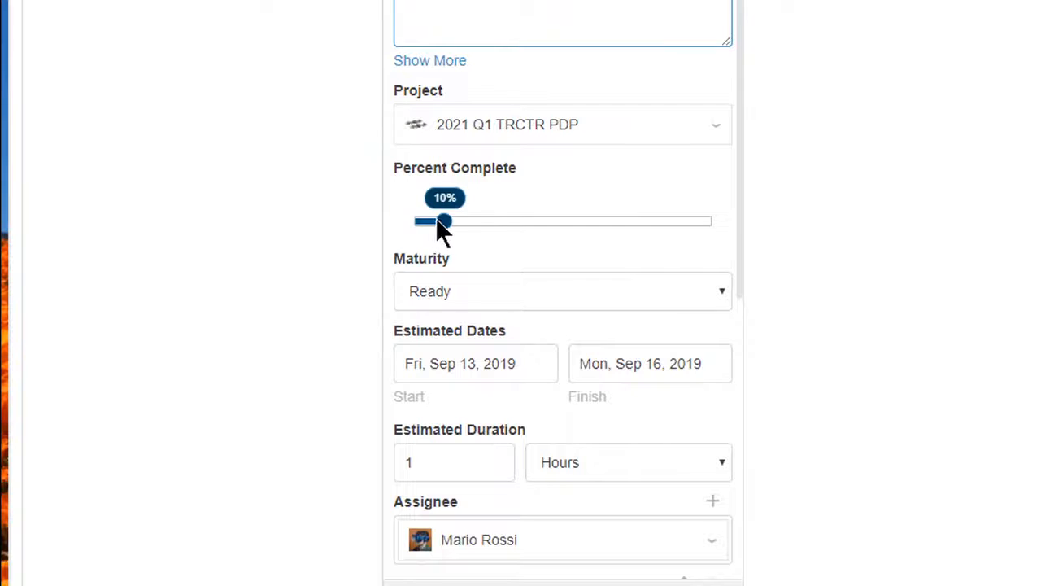
pyautogui.scroll(-3)
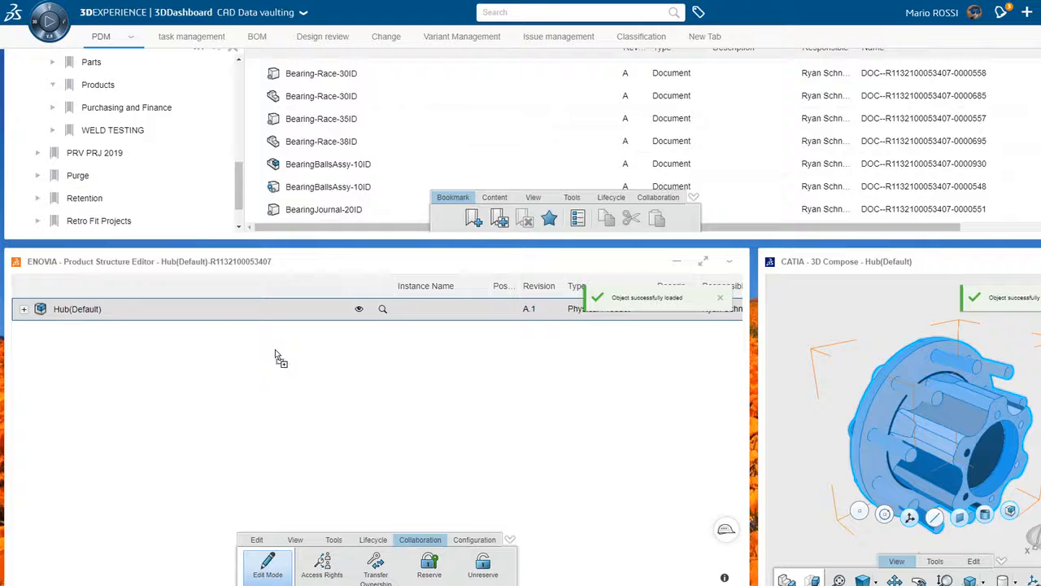
# Expand Hub(Default), reserve it, and open it with SOLIDWORKS.
pyautogui.click(23, 309)
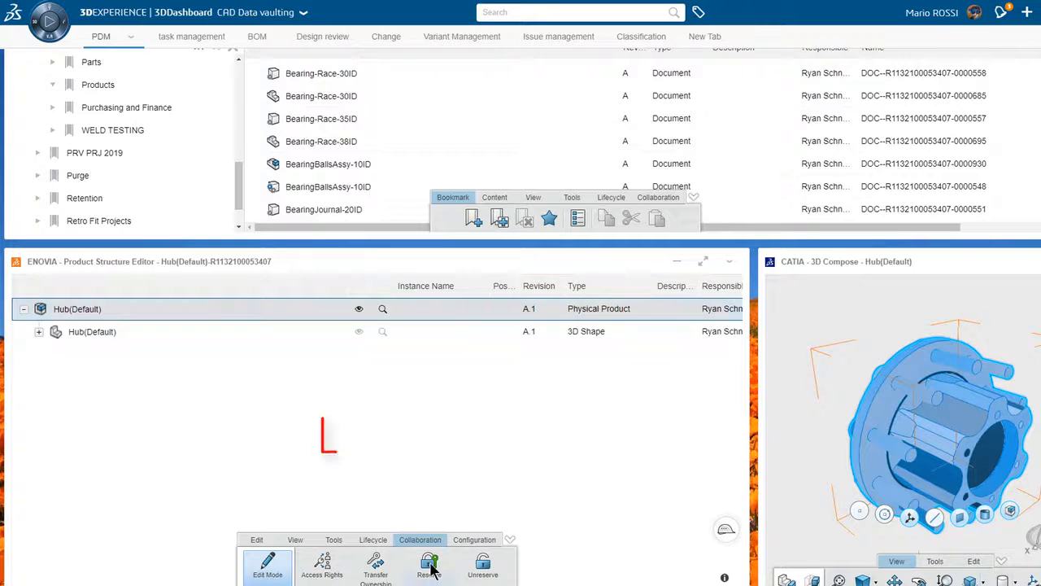
pyautogui.click(425, 568)
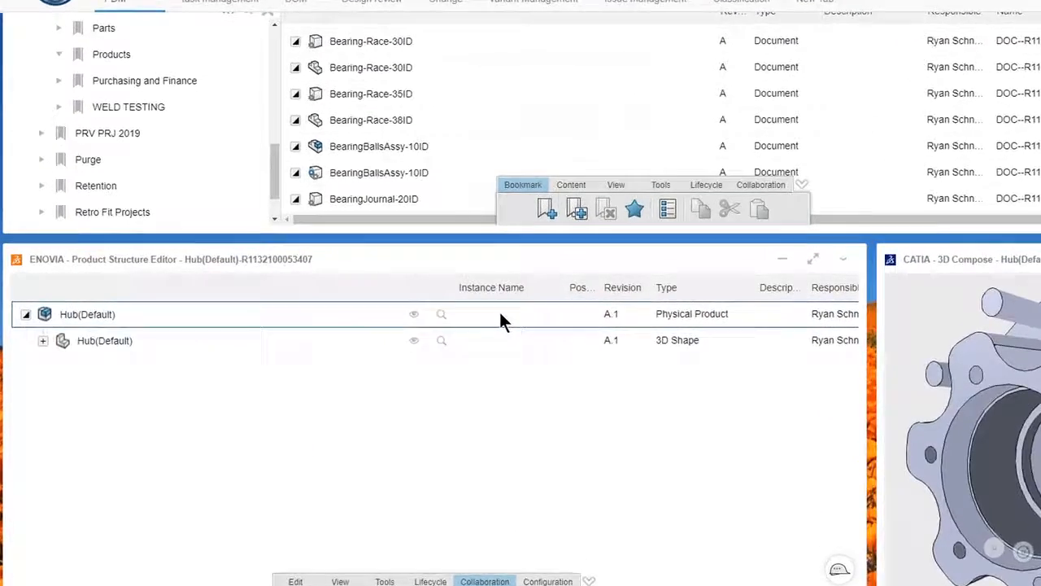
pyautogui.rightClick(90, 314)
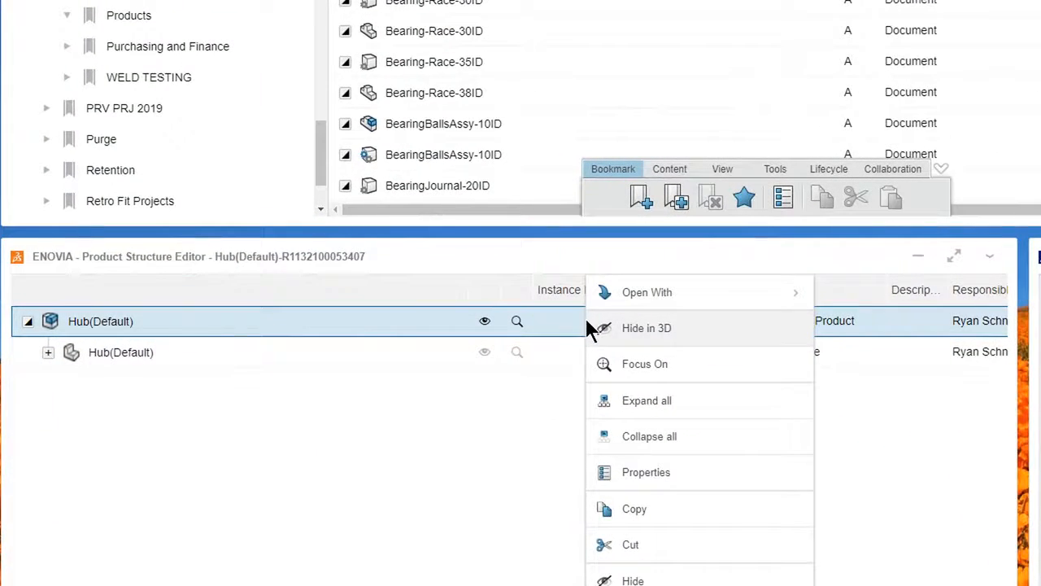
pyautogui.moveTo(647, 292)
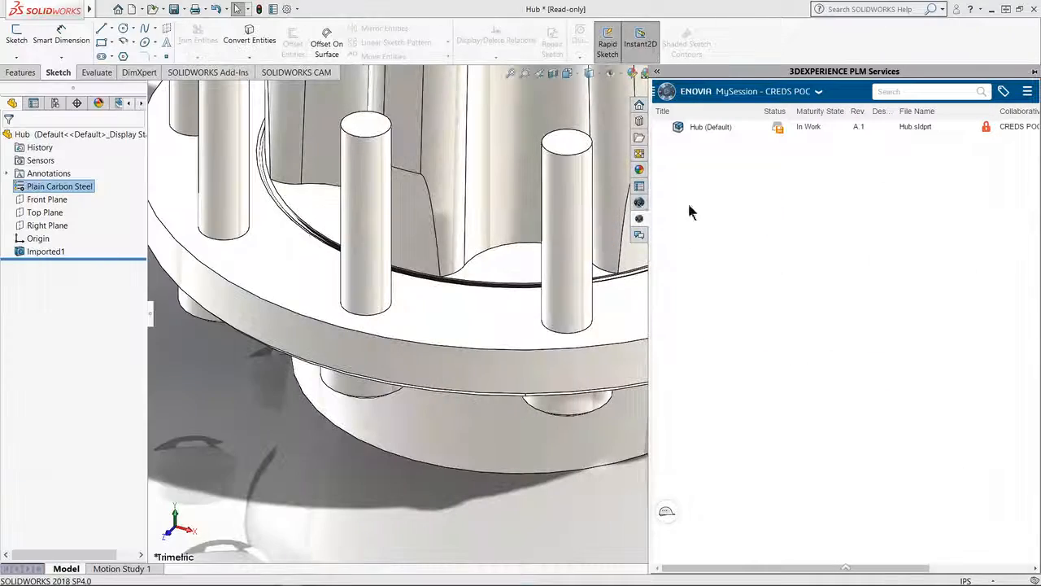
# Replace Plain Carbon Steel with AISI 4340 Steel, normalized on the hub.
pyautogui.rightClick(58, 186)
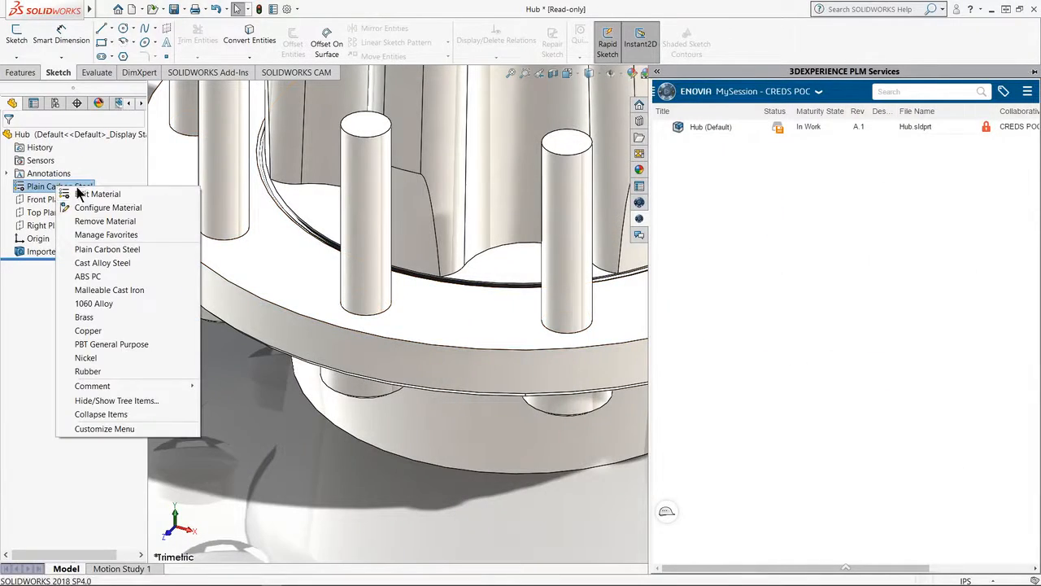
pyautogui.click(100, 193)
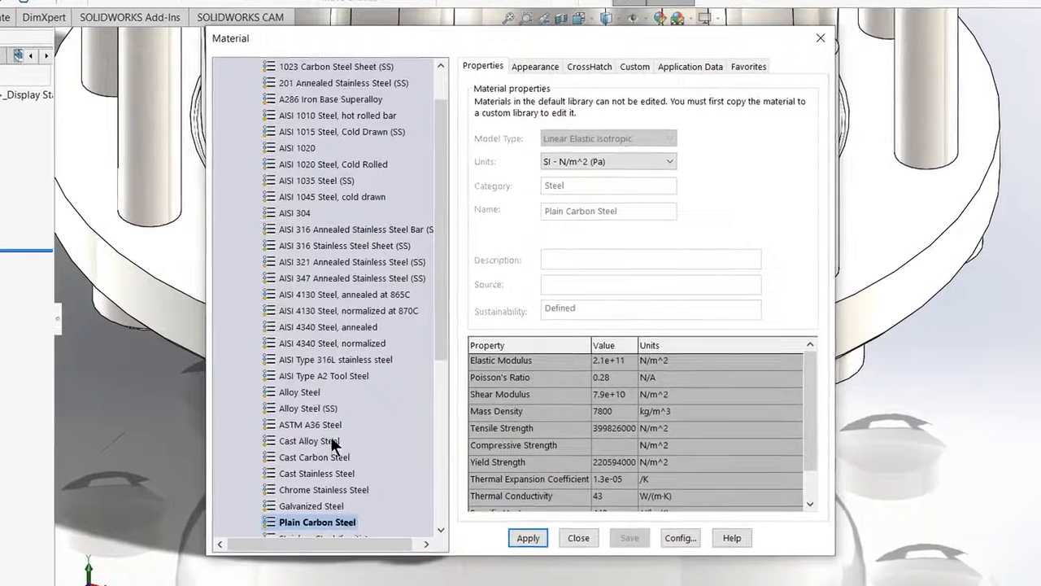
pyautogui.click(333, 342)
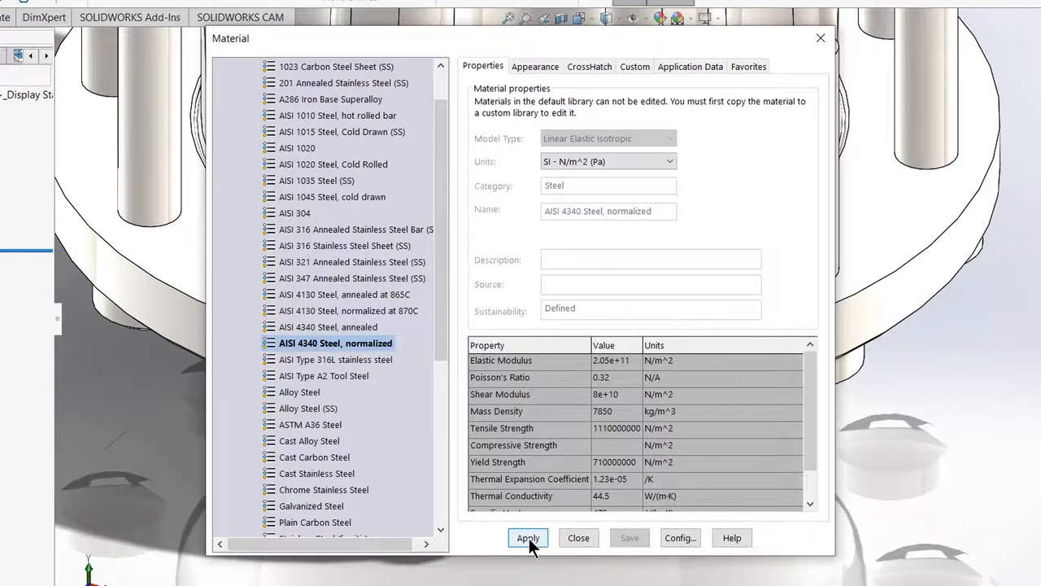
pyautogui.click(528, 537)
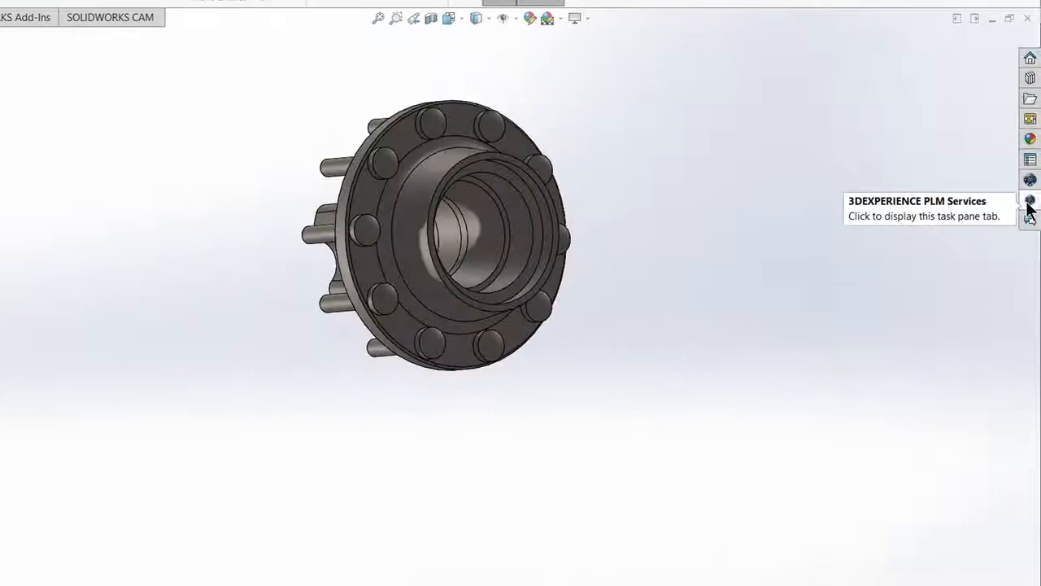
# Save Hub.sldprt back to 3DEXPERIENCE via the PLM Services pane.
pyautogui.click(1030, 200)
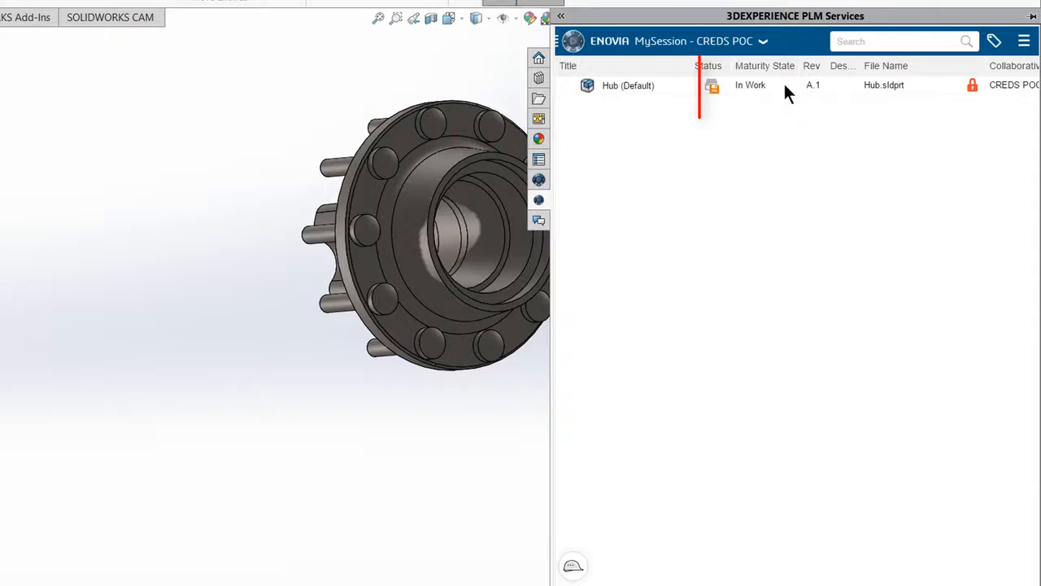
pyautogui.rightClick(626, 85)
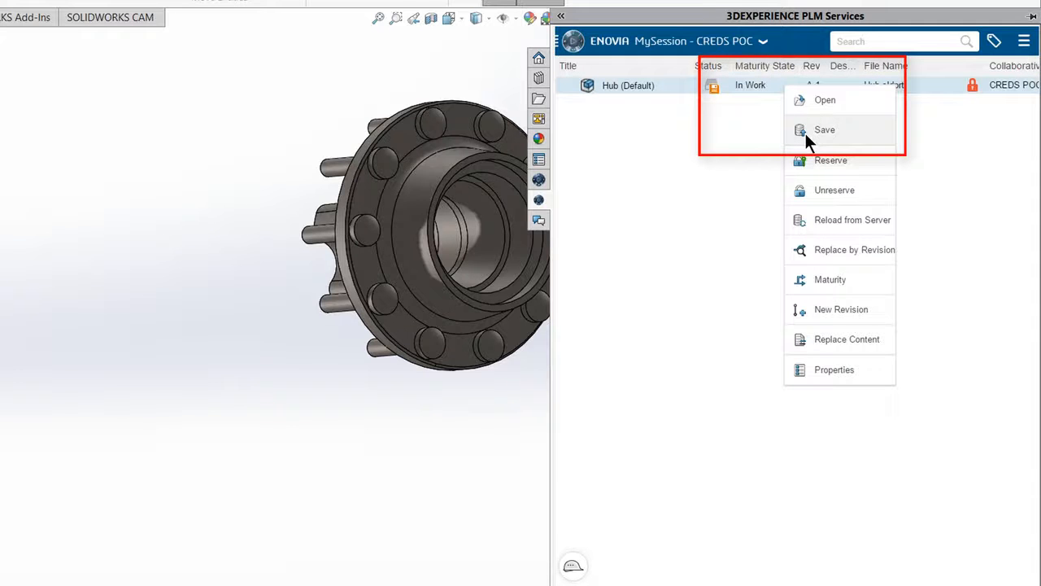
pyautogui.click(824, 129)
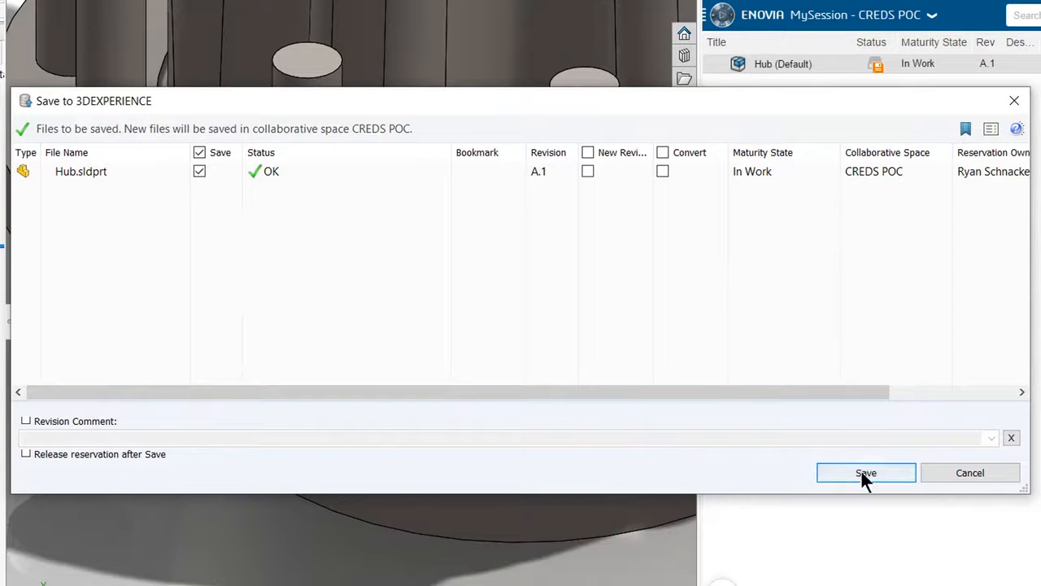
pyautogui.click(866, 473)
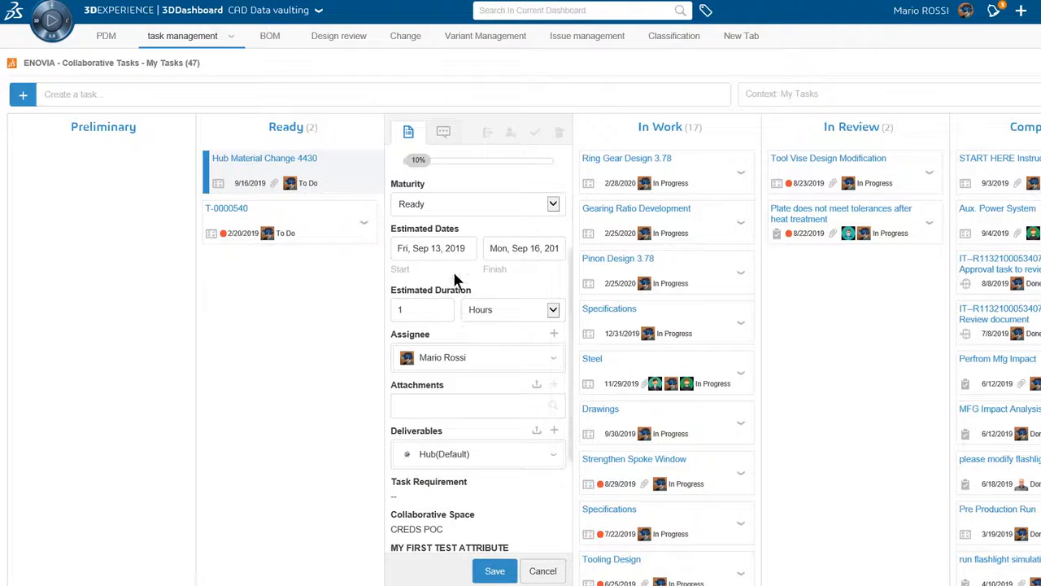
# Set Hub Material Change 4430 to 100% complete and save it.
pyautogui.moveTo(417, 160); pyautogui.dragTo(524, 159)
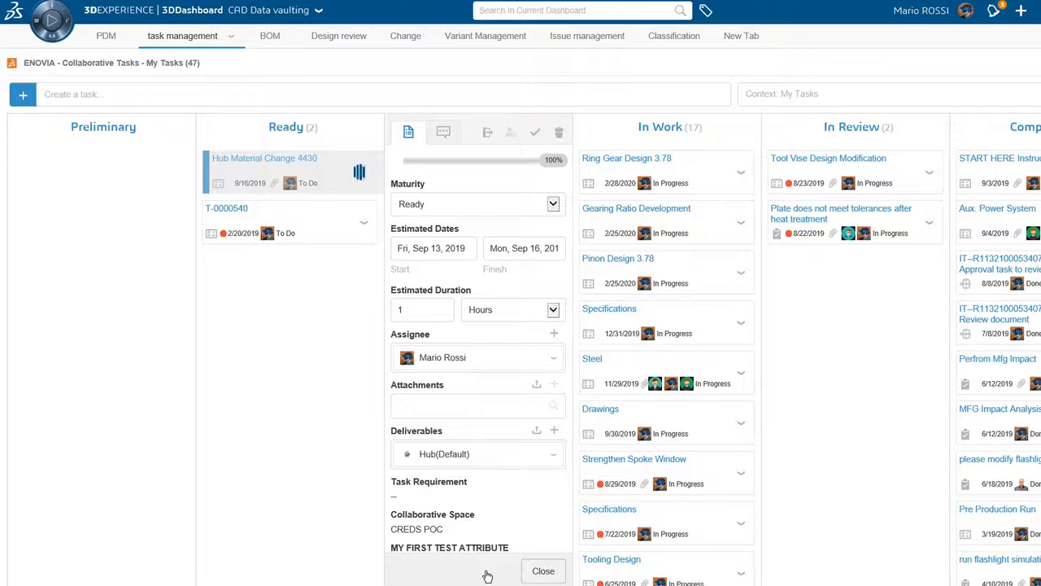
pyautogui.click(543, 571)
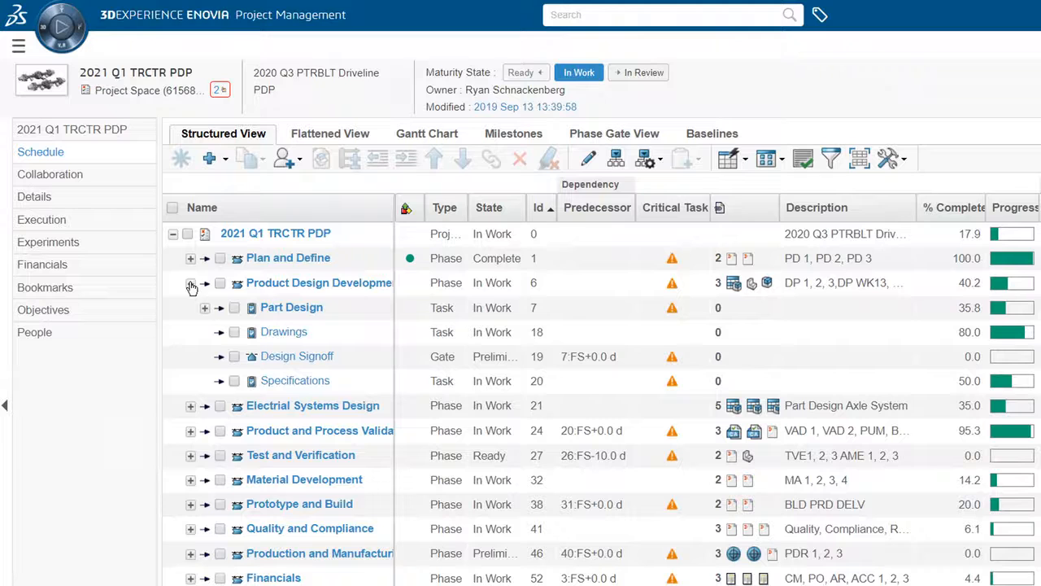
# Expand Part Design, then Hub and Spindle Design, exposing Hub Material Change 4430 as Complete at 100%.
pyautogui.click(204, 307)
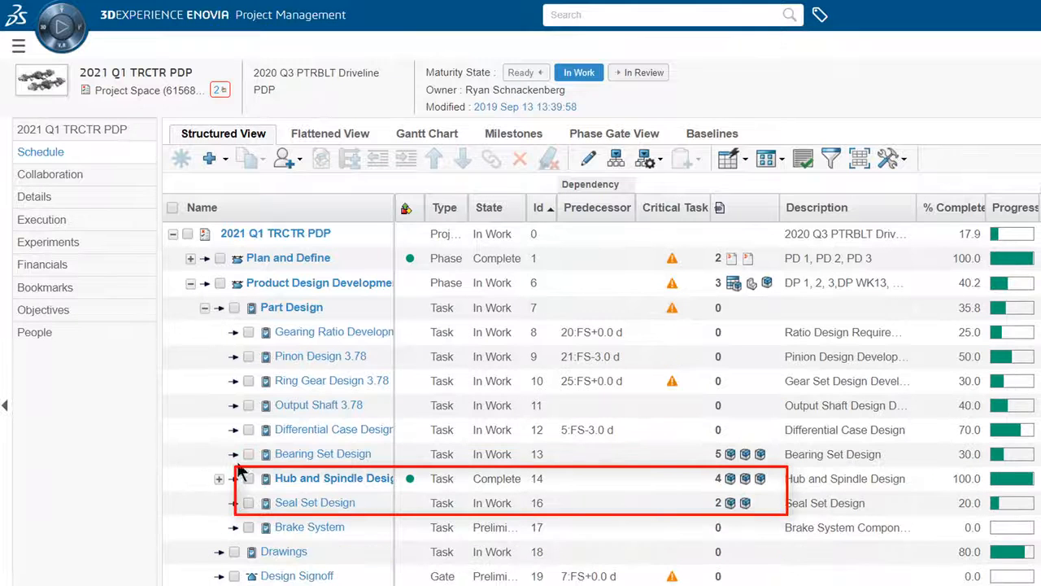
pyautogui.click(218, 478)
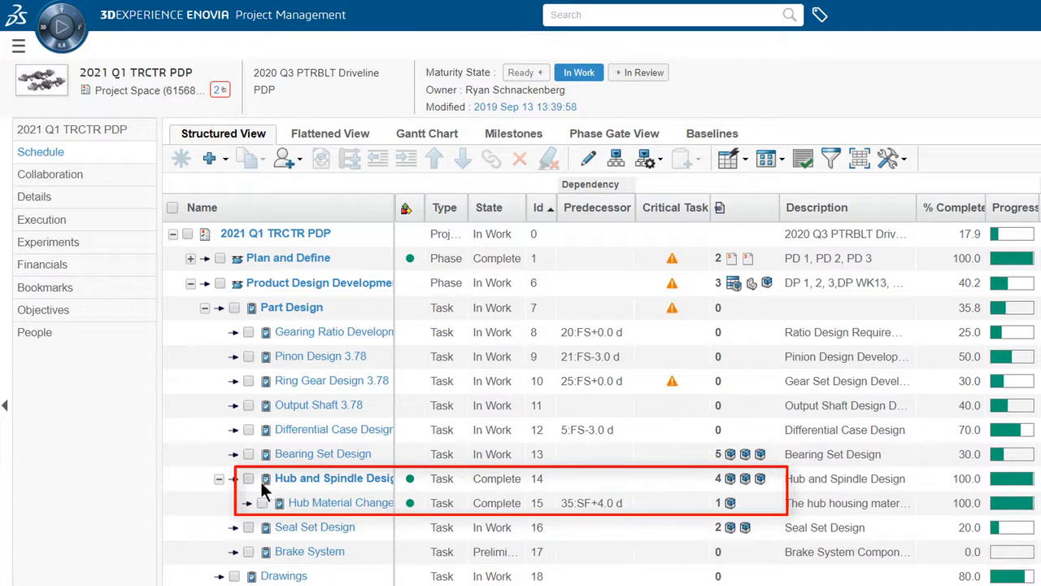